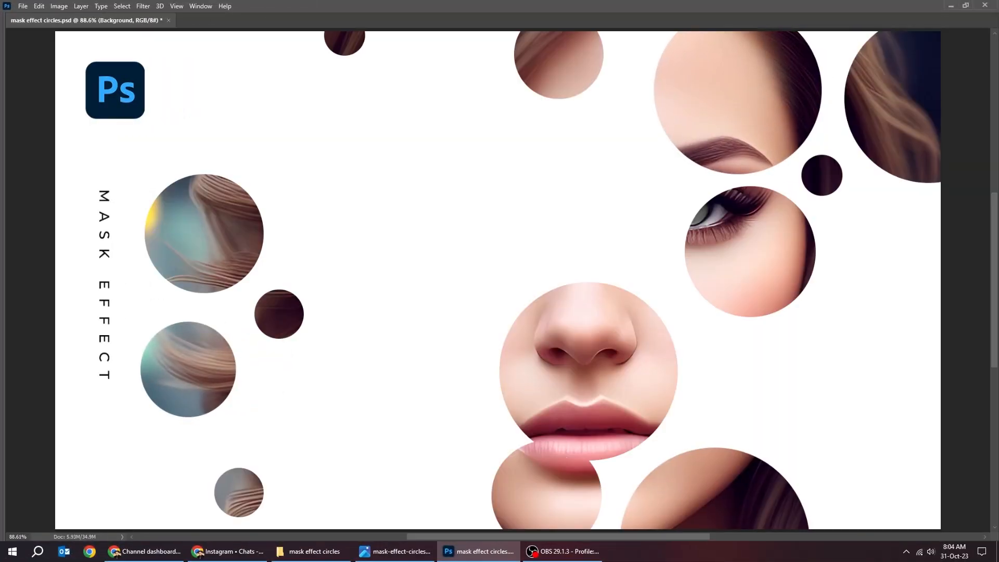
Hide the woman photo layer so only the white Background shows.
click(778, 142)
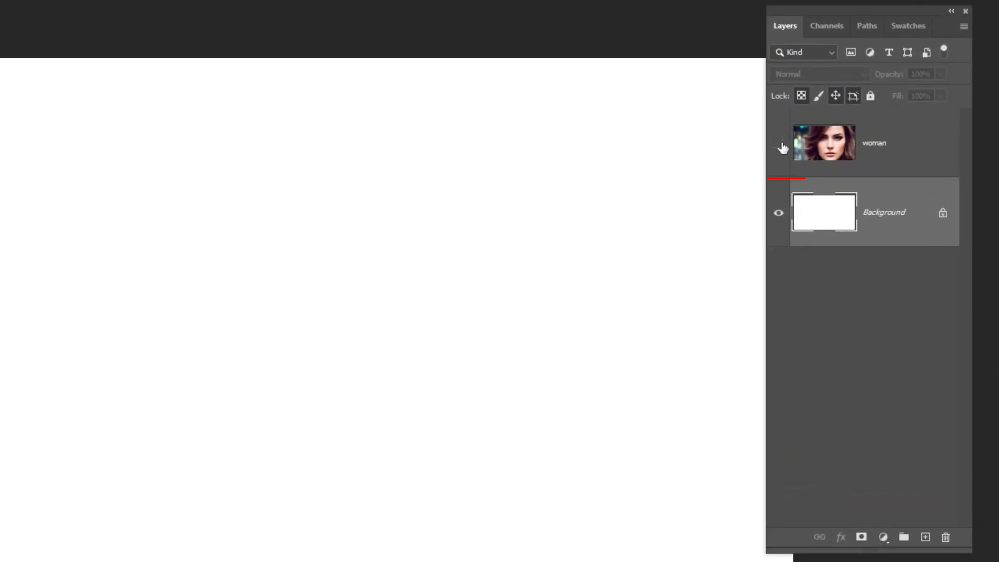
Show the woman photo layer again above the new empty 'shapes' group.
click(778, 143)
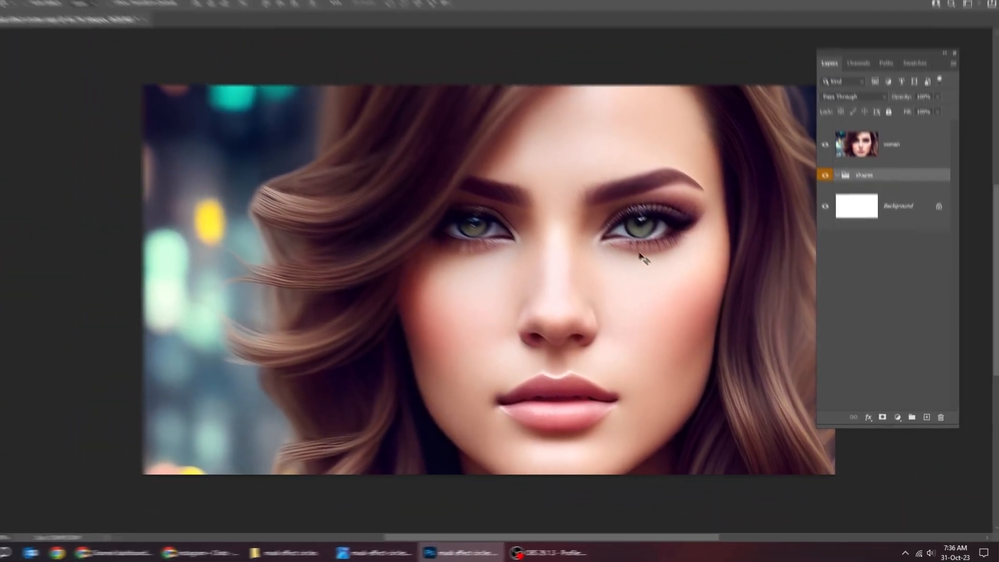
Draw a solid black circle, Ellipse 1, inside the shapes group.
click(20, 283)
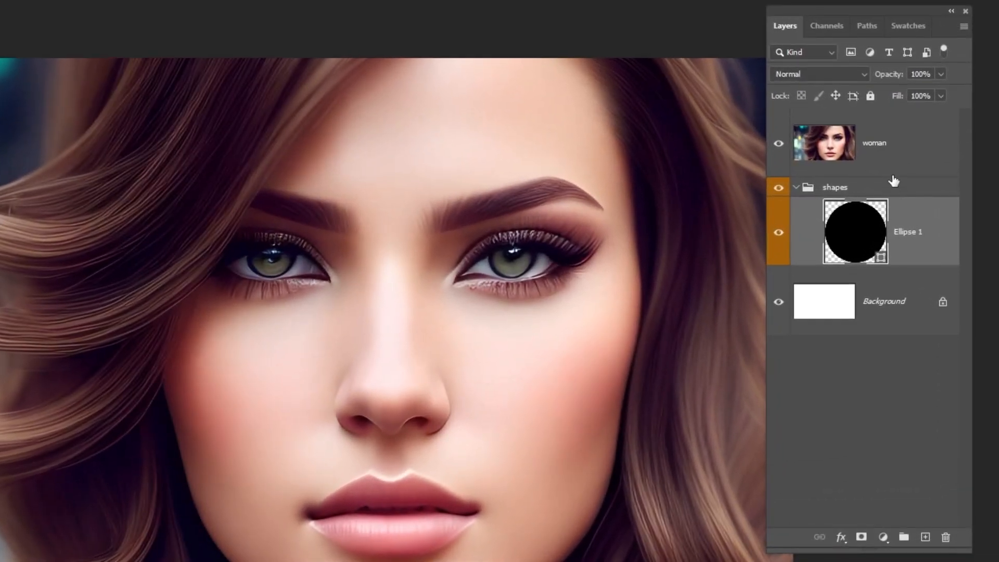
Check the circle with the photo hidden, then clip the woman photo to the shapes group.
click(778, 142)
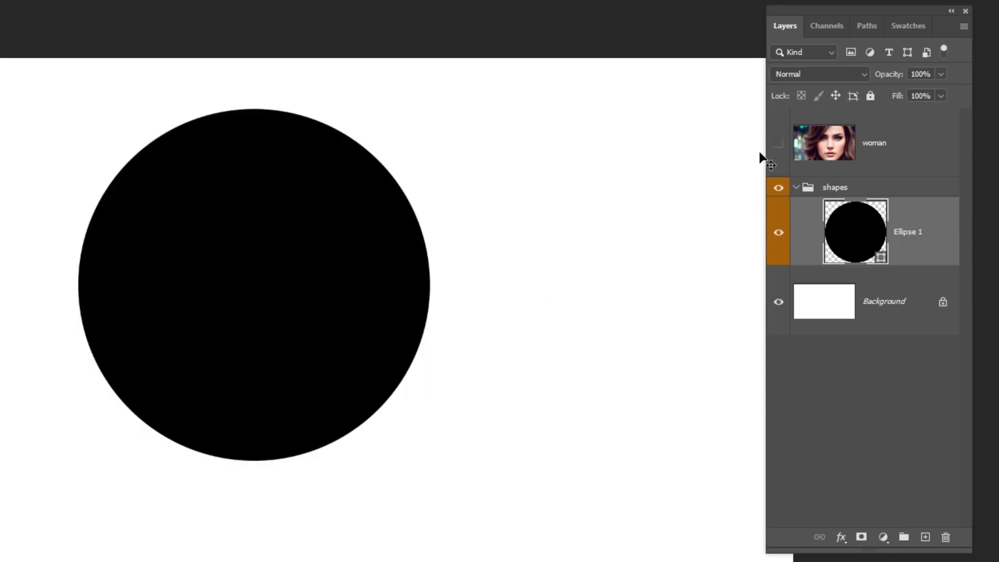
click(778, 143)
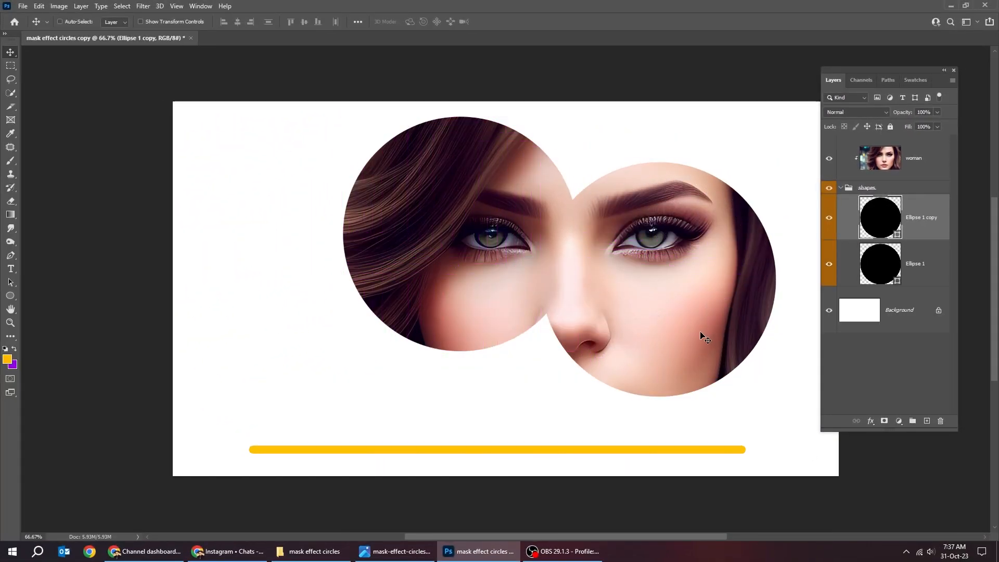
Shrink the duplicated circle into a smaller copy revealing the woman's other eye.
key(ctrl+t)
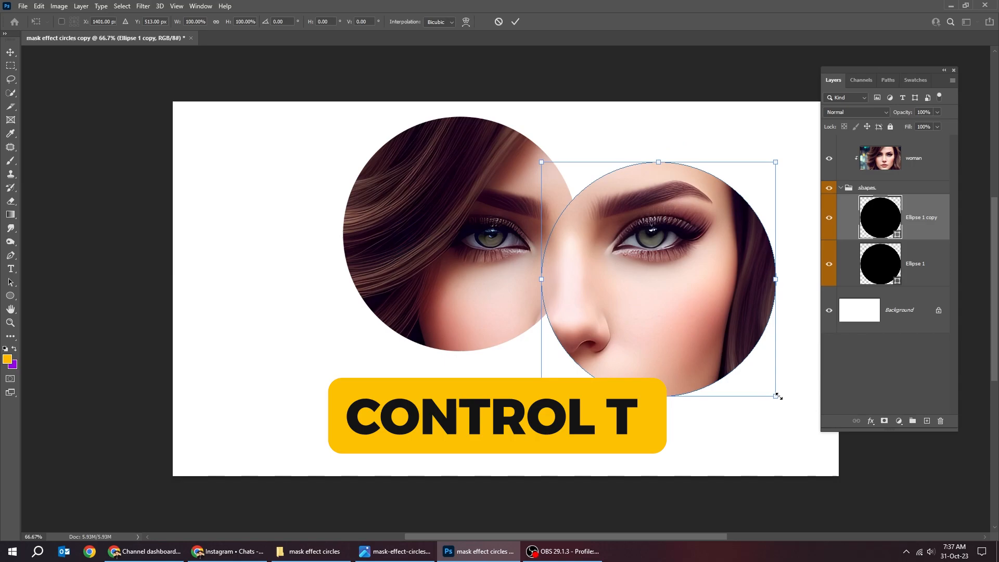
drag(775, 395, 679, 288)
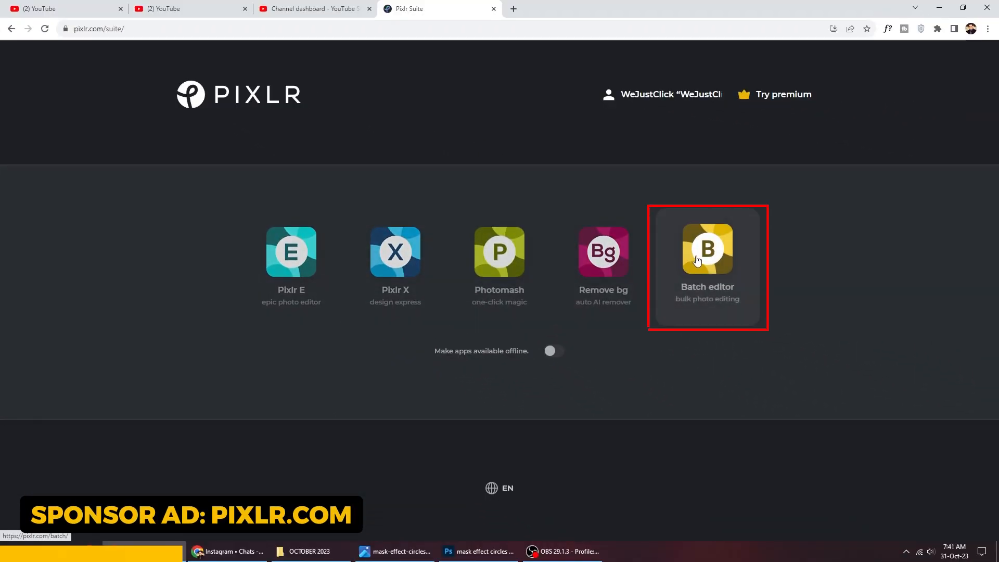
Load four portrait photos into Pixlr's Batch Editor and start a crop task.
click(706, 250)
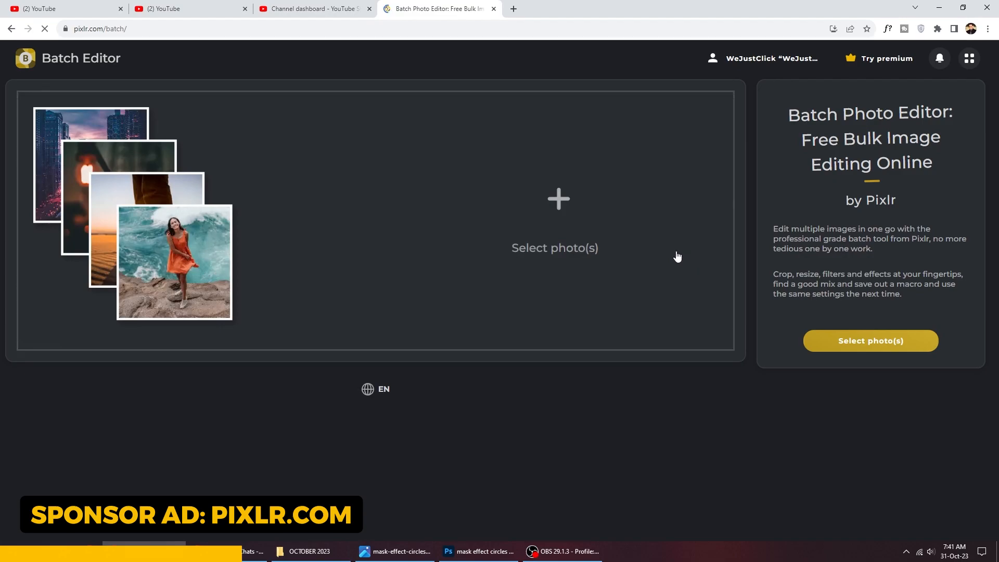
click(870, 340)
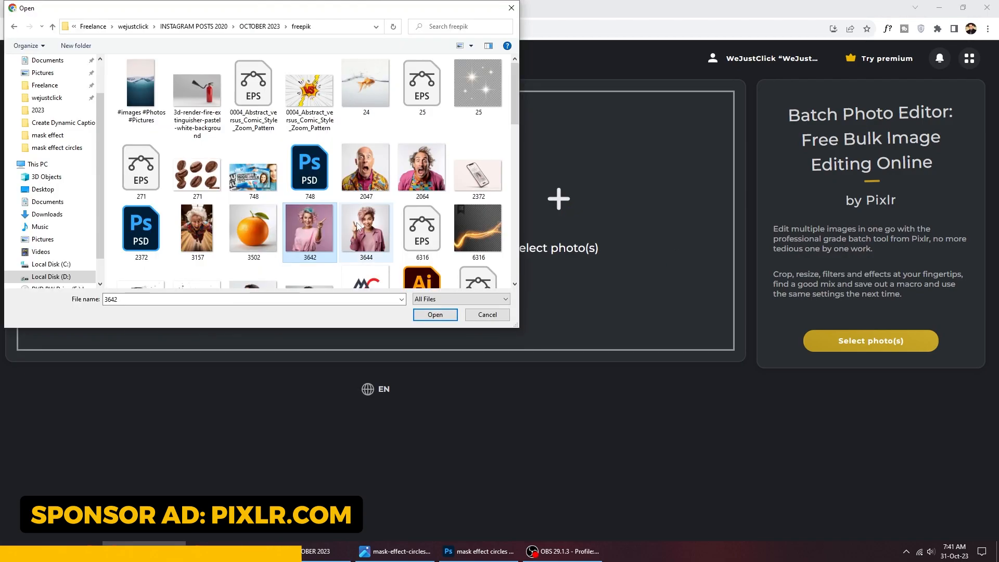
click(435, 315)
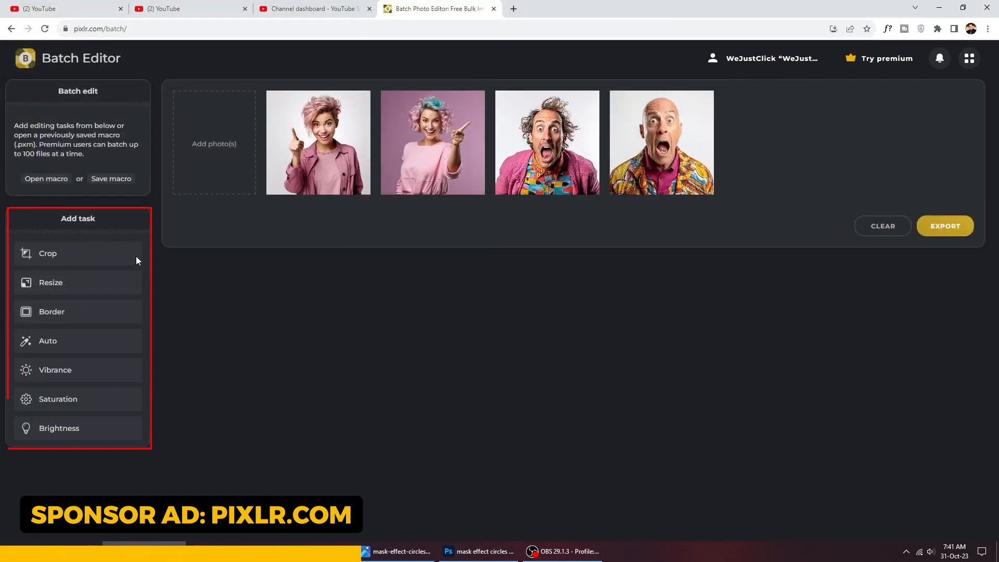
click(47, 253)
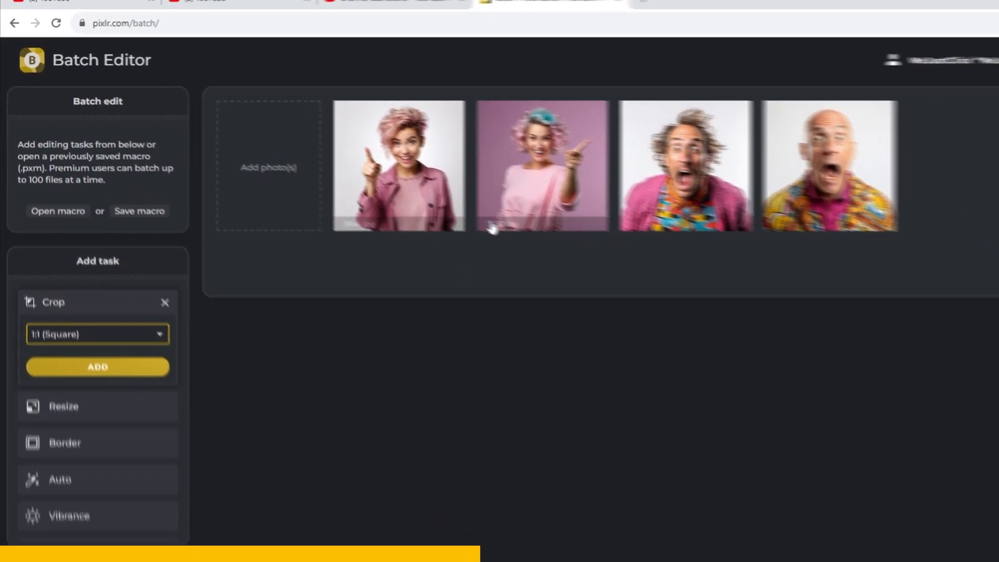
Queue a 1:1 crop, border, vibrance and bloom adjustments for the four photos.
click(97, 366)
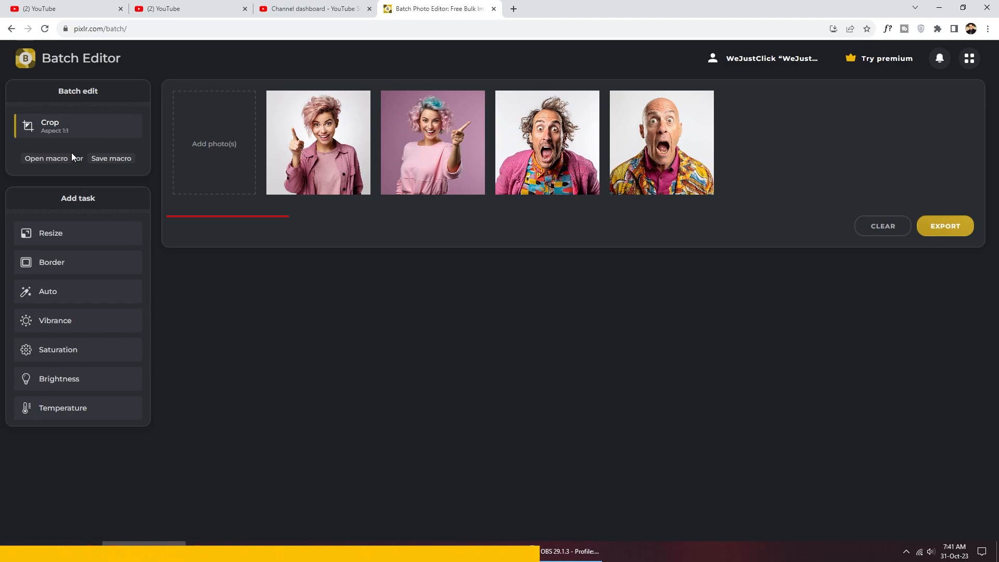
click(52, 262)
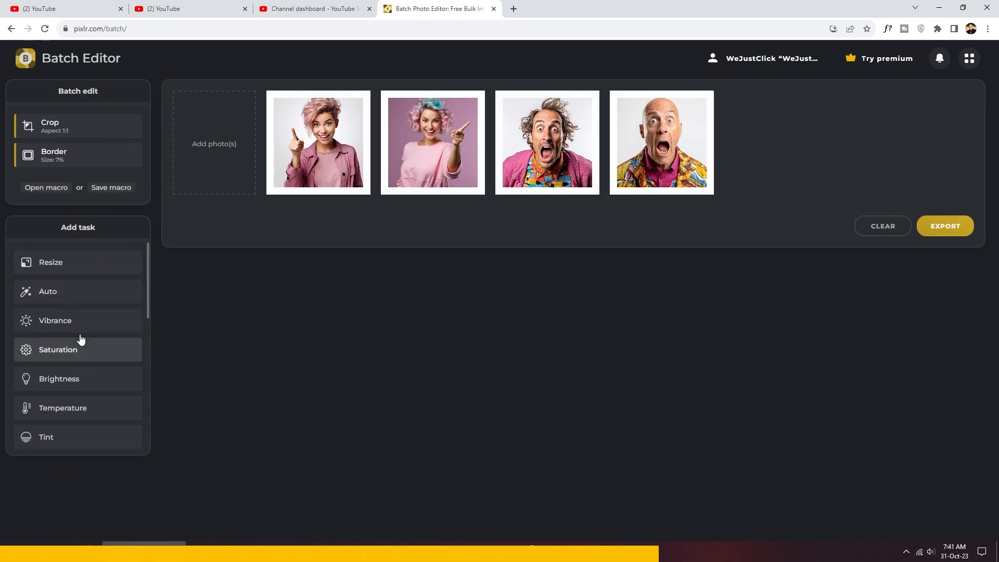
click(56, 320)
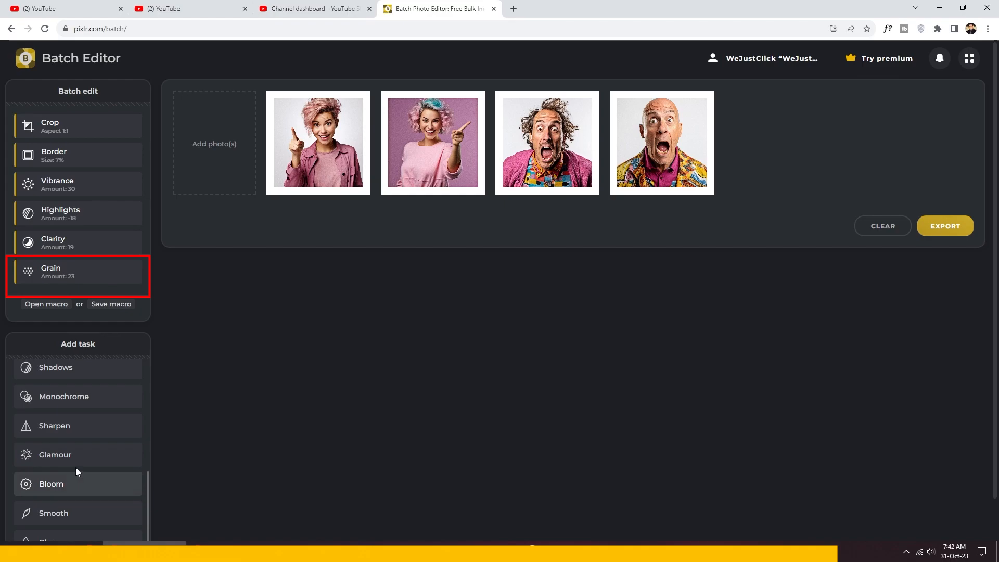
click(51, 484)
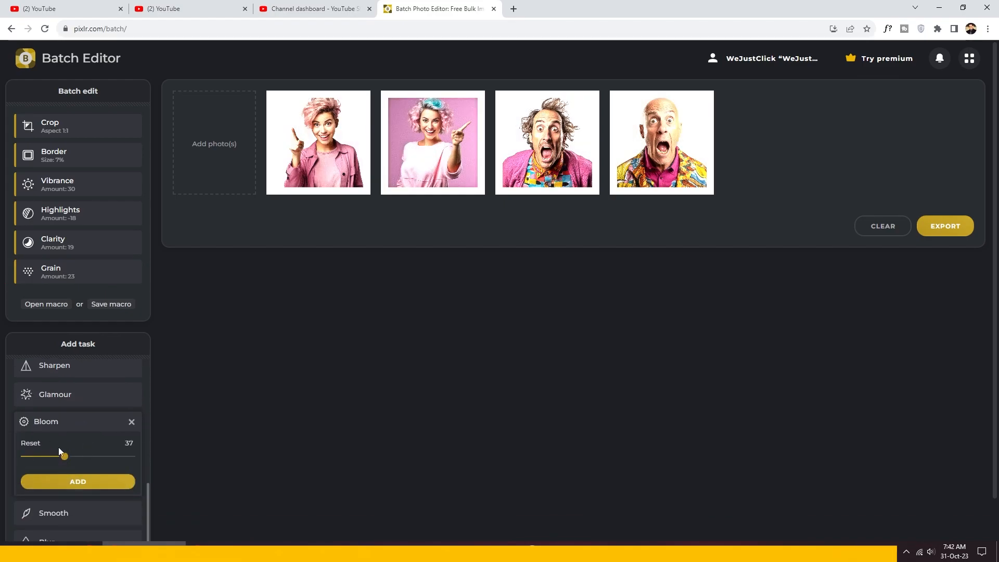
click(475, 552)
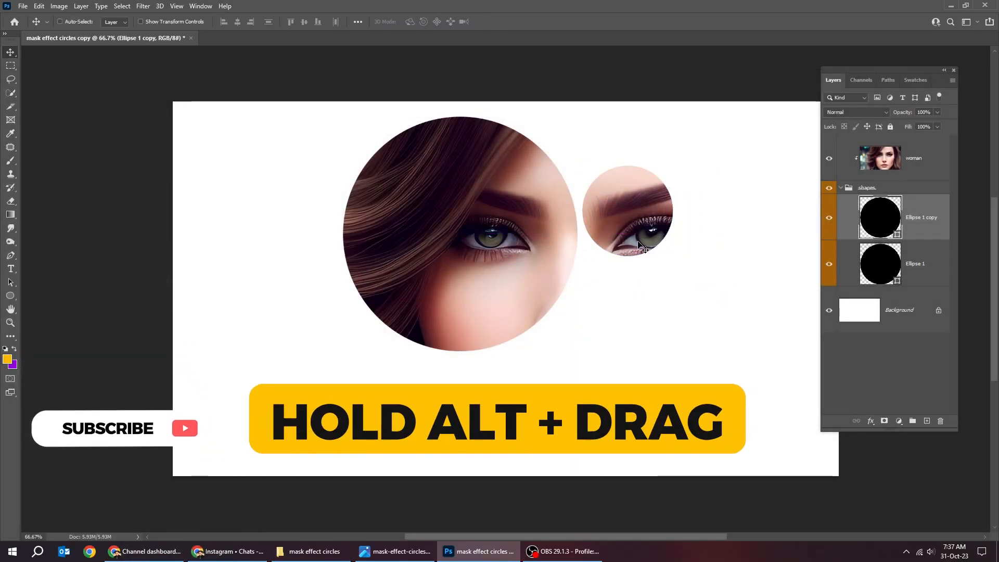
Duplicate two more small circles onto the cheek and upper right and resize the newest.
drag(640, 249, 708, 289)
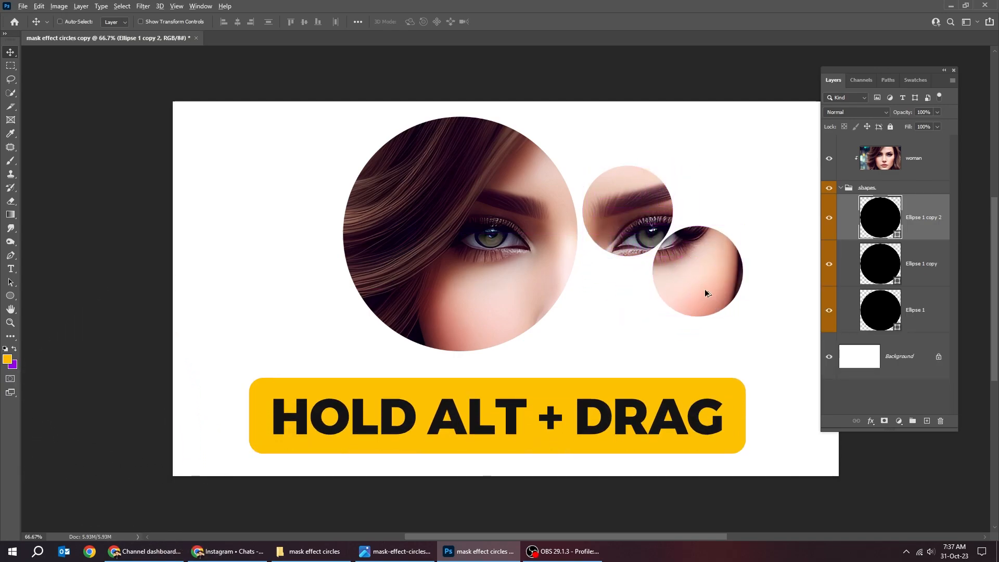
drag(695, 287, 723, 176)
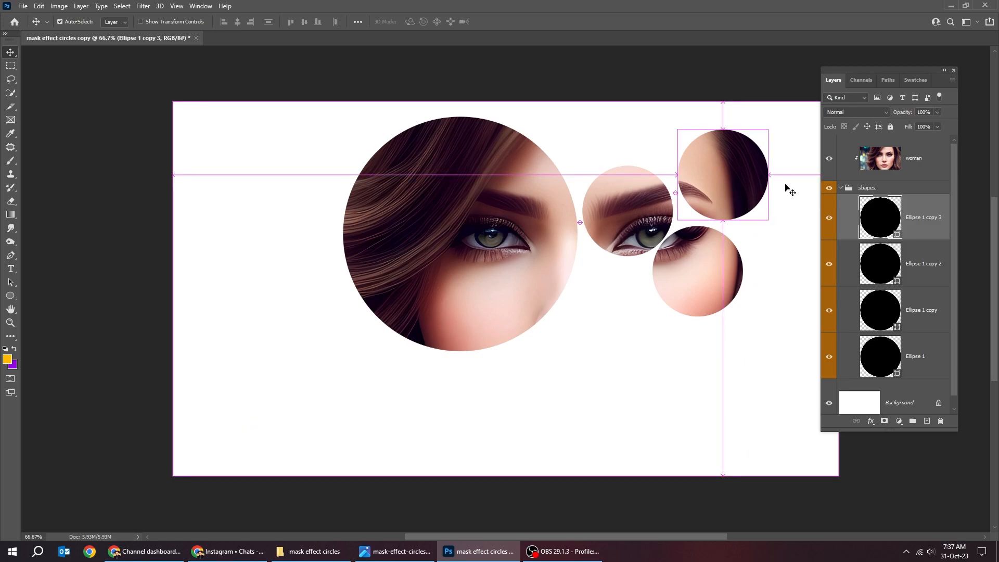
key(ctrl+t)
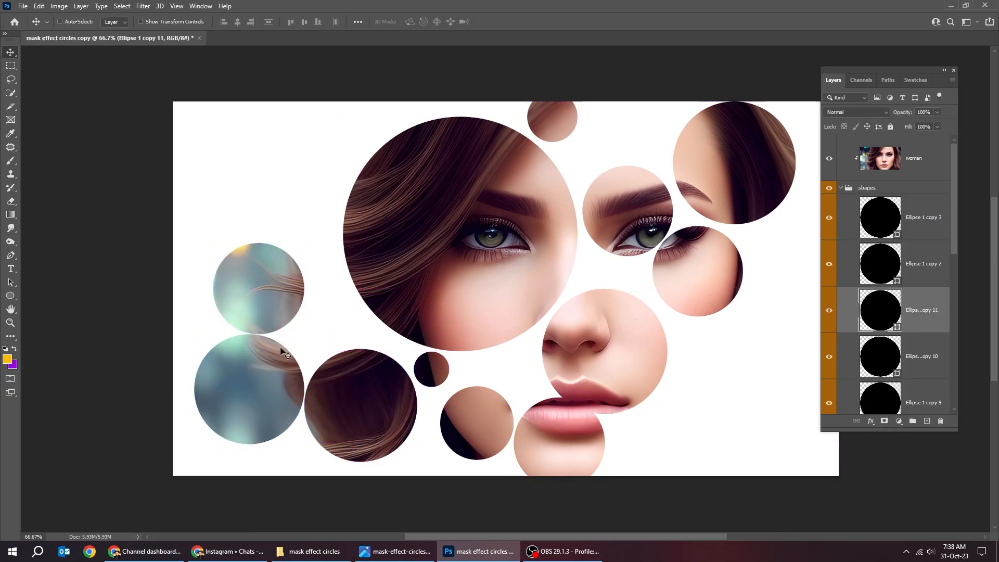
Hide the panels to view the finished scattered-circle portrait.
key(Tab)
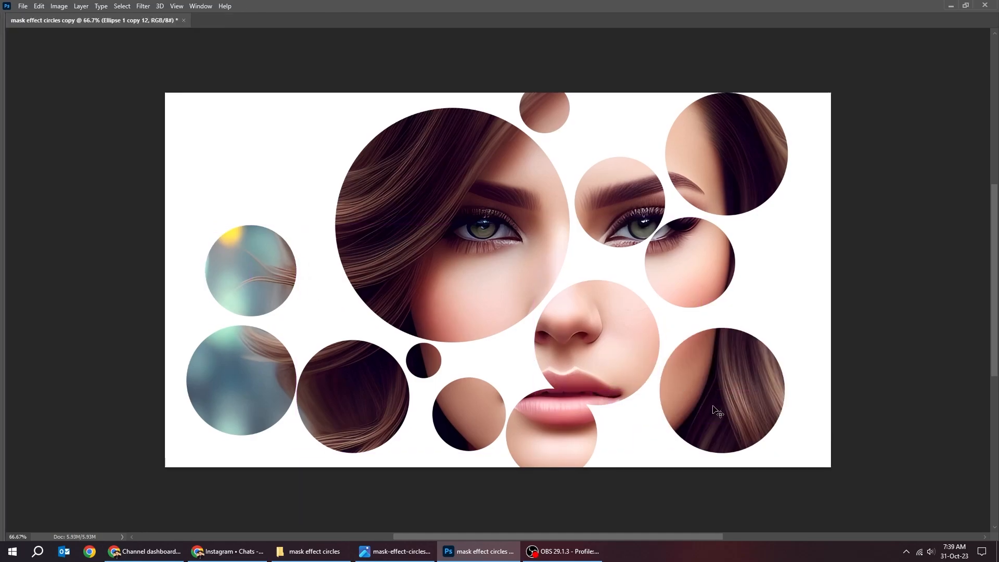